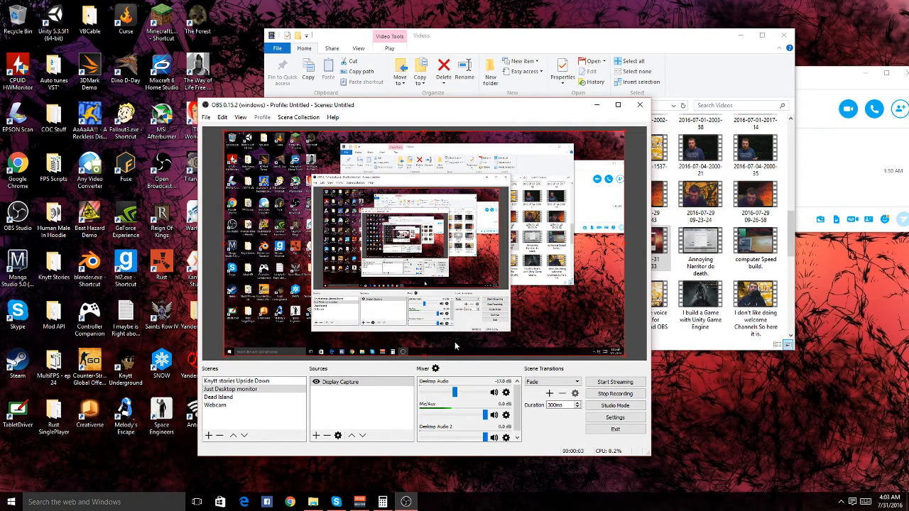
{"action": "mouse_move", "coordinate": [480, 276]}
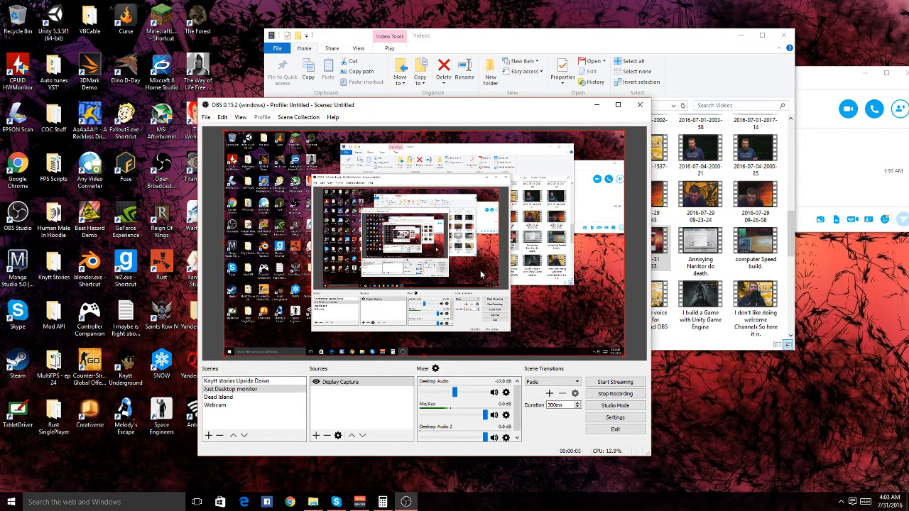
{"action": "mouse_move", "coordinate": [470, 263]}
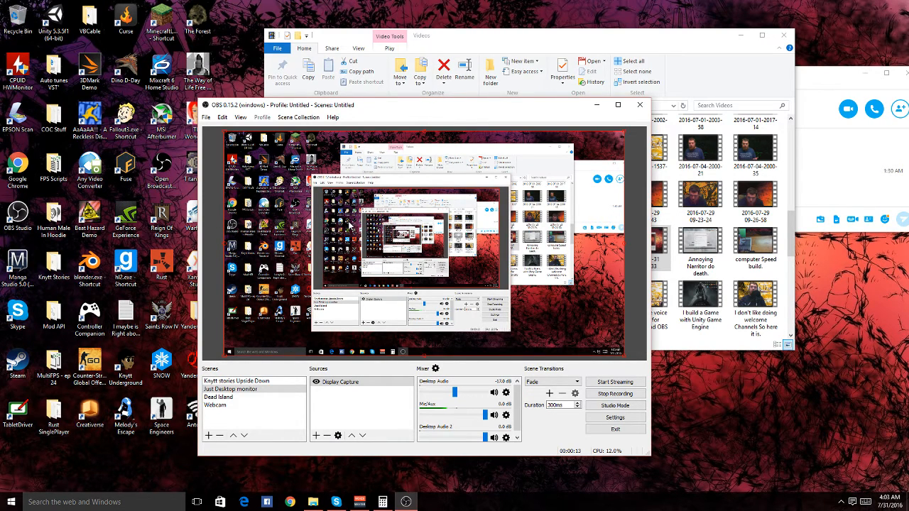
{"action": "mouse_move", "coordinate": [352, 274]}
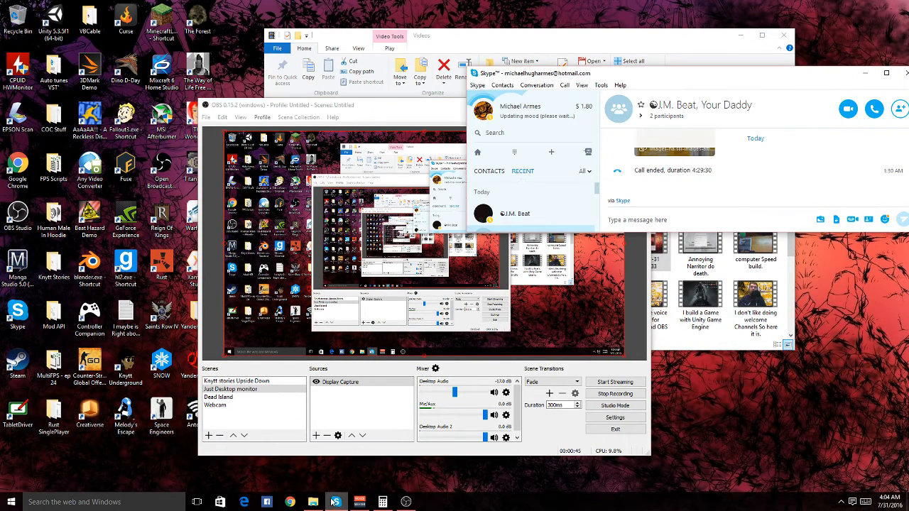
Reach Skype's Options from the Tools menu and show the Audio settings page.
{"action": "left_click", "coordinate": [477, 86]}
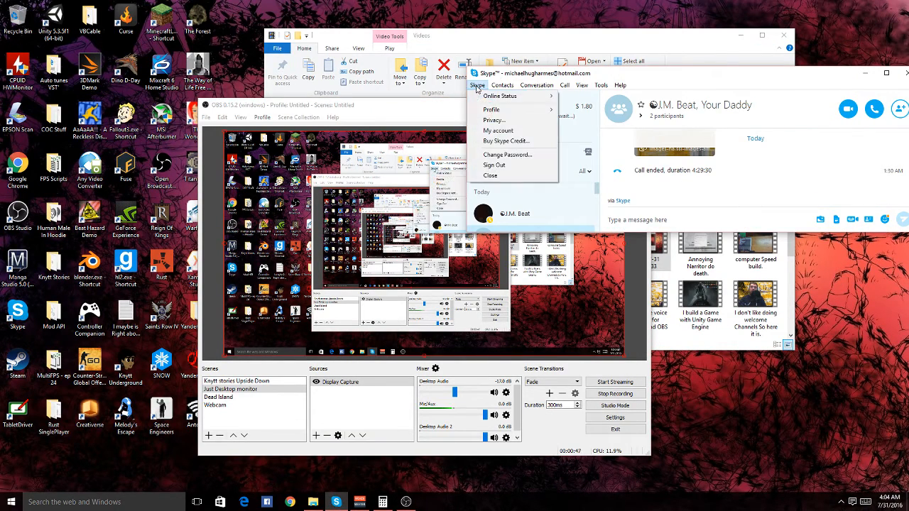
{"action": "left_click", "coordinate": [619, 85]}
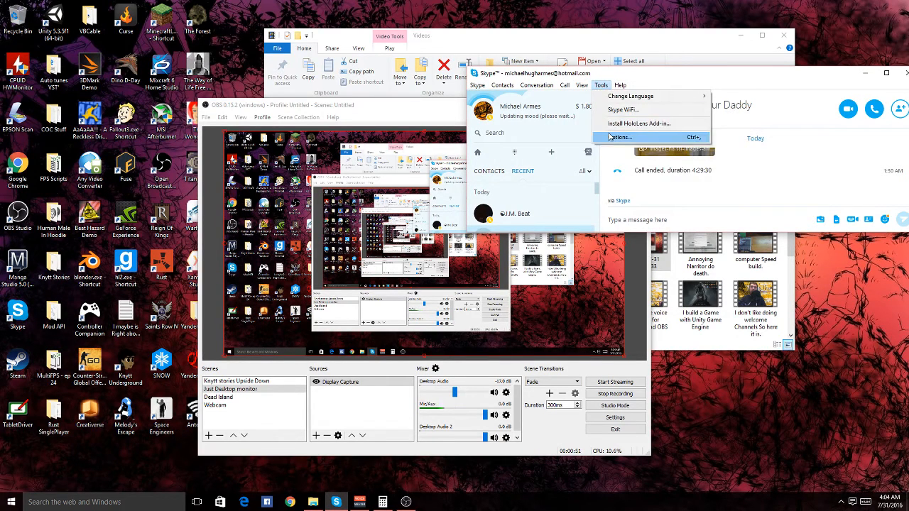
{"action": "left_click", "coordinate": [618, 137]}
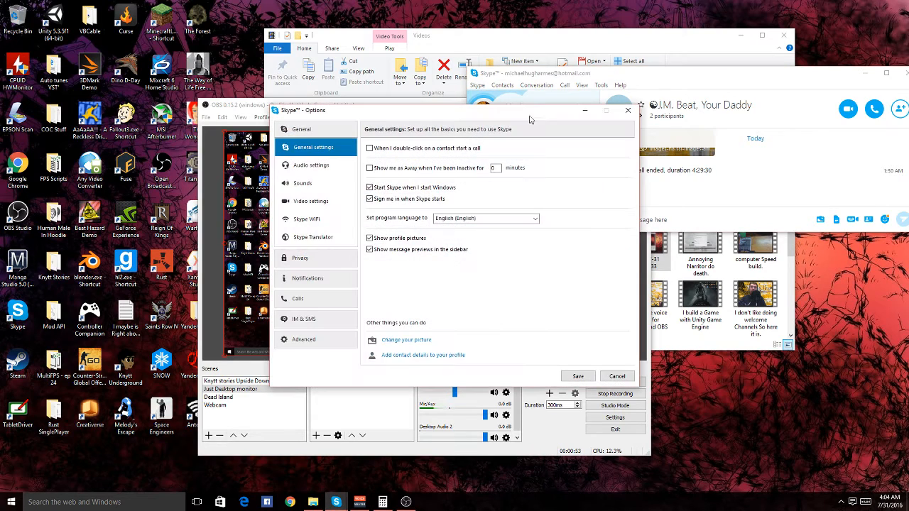
{"action": "left_click", "coordinate": [311, 165]}
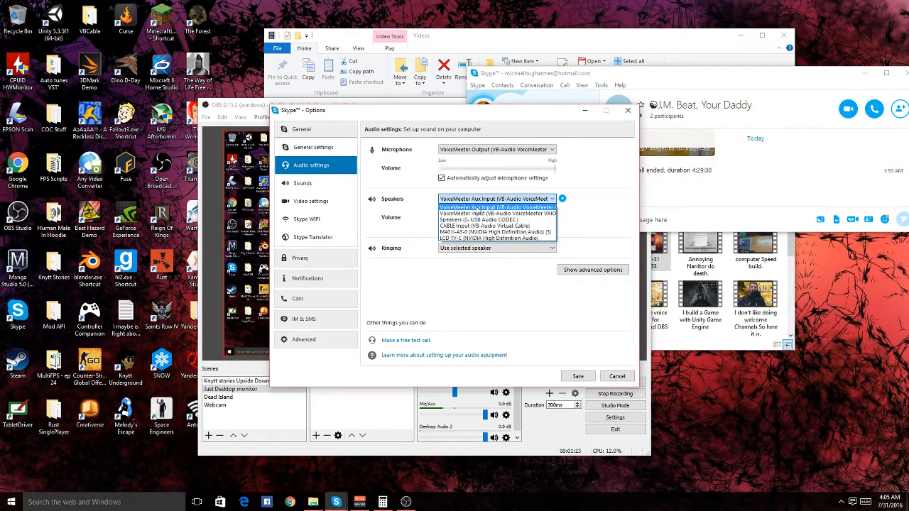
{"action": "left_click", "coordinate": [497, 207]}
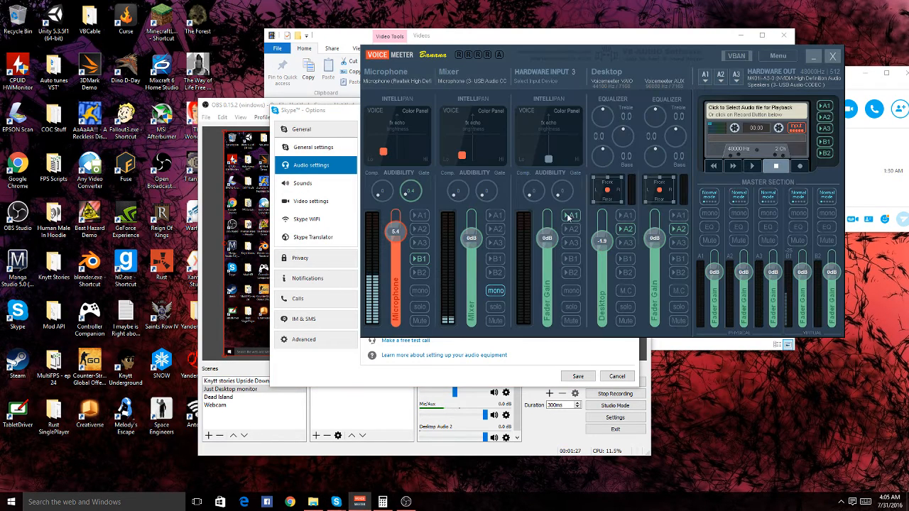
{"action": "mouse_move", "coordinate": [681, 206]}
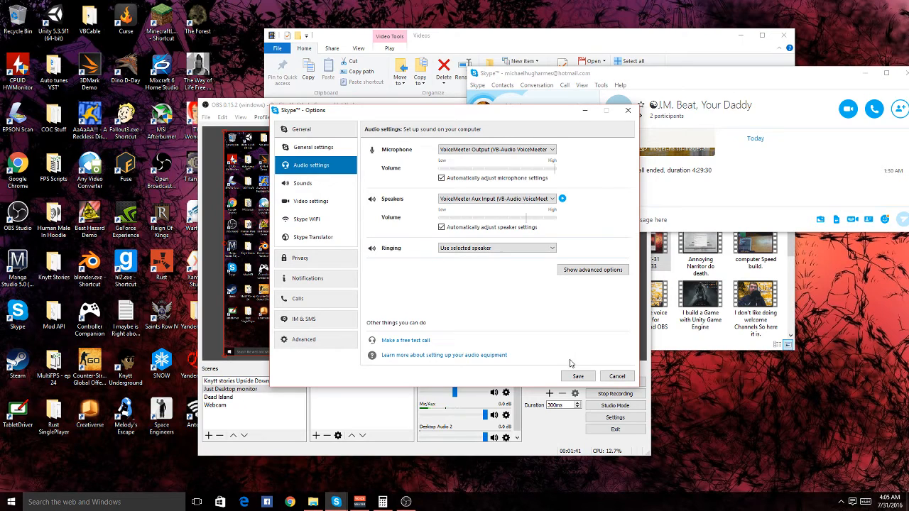
Save Skype's audio devices: speakers on VoiceMeeter Aux Input, microphone on VoiceMeeter Output.
{"action": "left_click", "coordinate": [494, 199]}
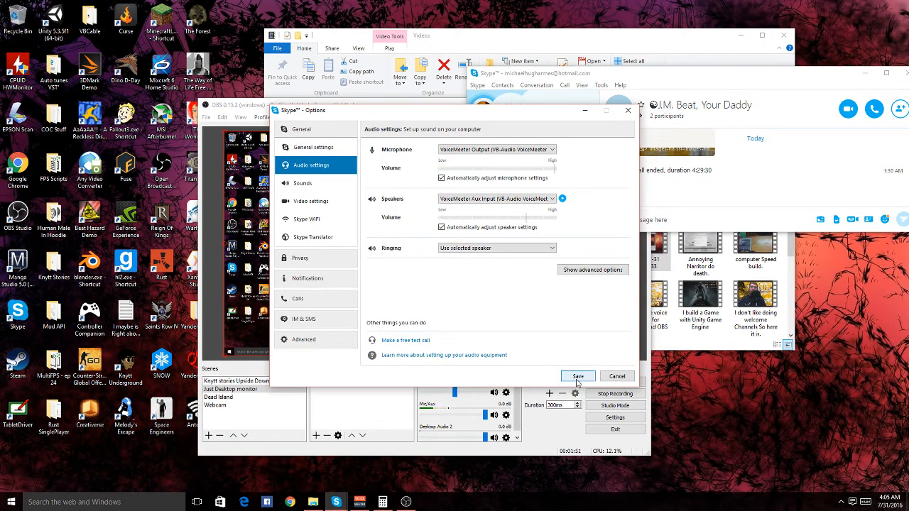
{"action": "left_click", "coordinate": [576, 377]}
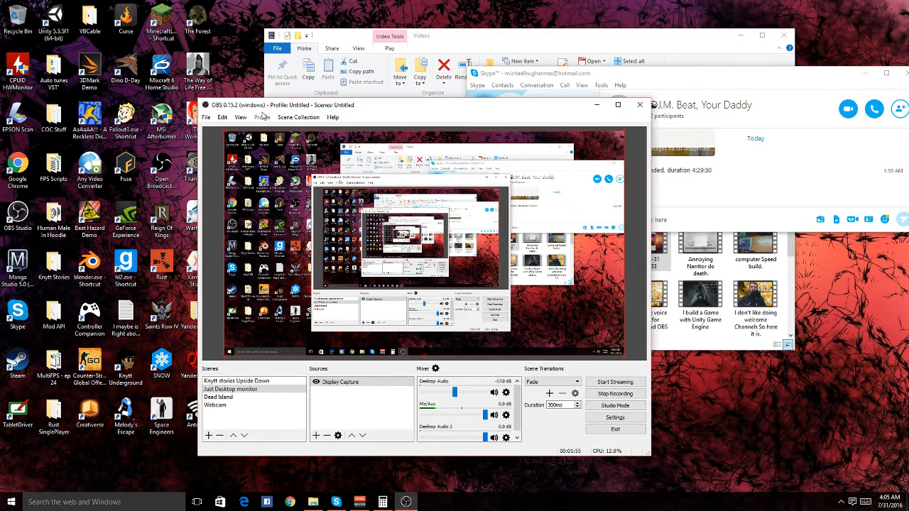
Reach the OBS Audio settings page with desktop audio on VoiceMeeter Input.
{"action": "left_click", "coordinate": [206, 117]}
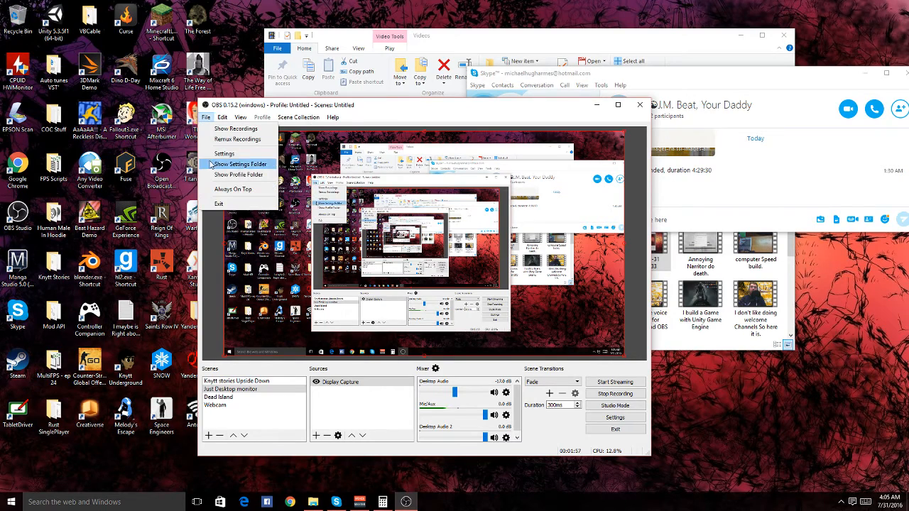
{"action": "left_click", "coordinate": [224, 153]}
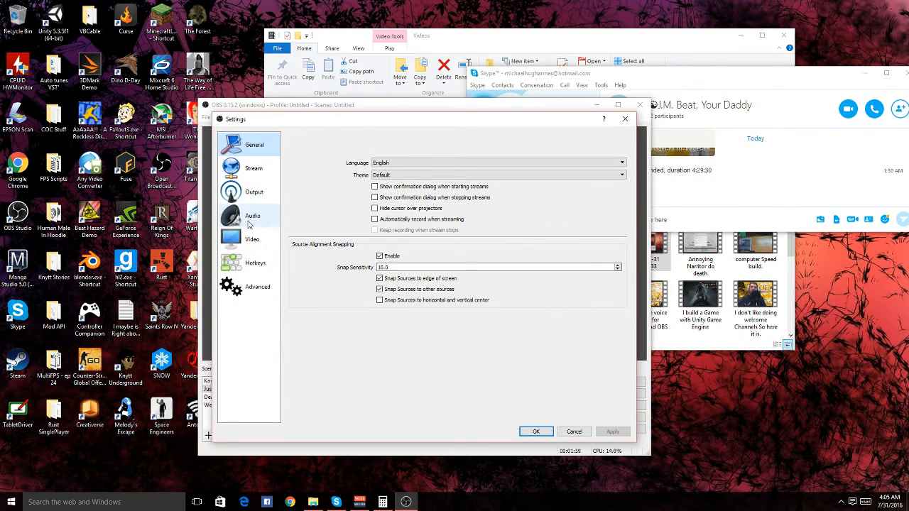
{"action": "left_click", "coordinate": [253, 216]}
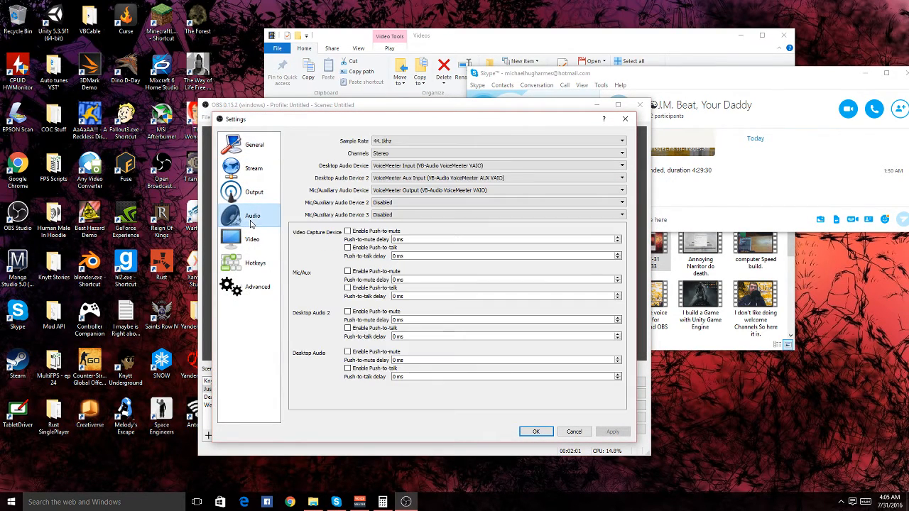
{"action": "left_click", "coordinate": [497, 165]}
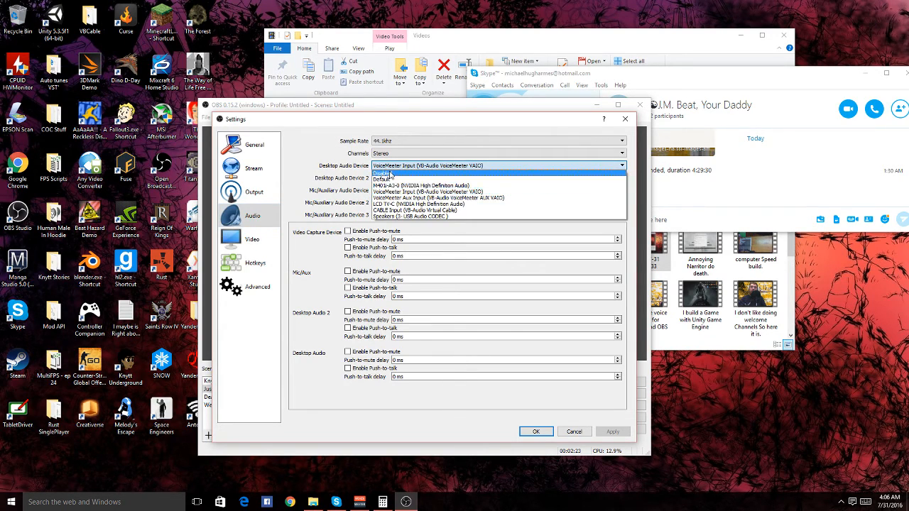
Keep VoiceMeeter Aux Input as Desktop Audio Device 2 and VoiceMeeter Output as the mic.
{"action": "left_click", "coordinate": [437, 177]}
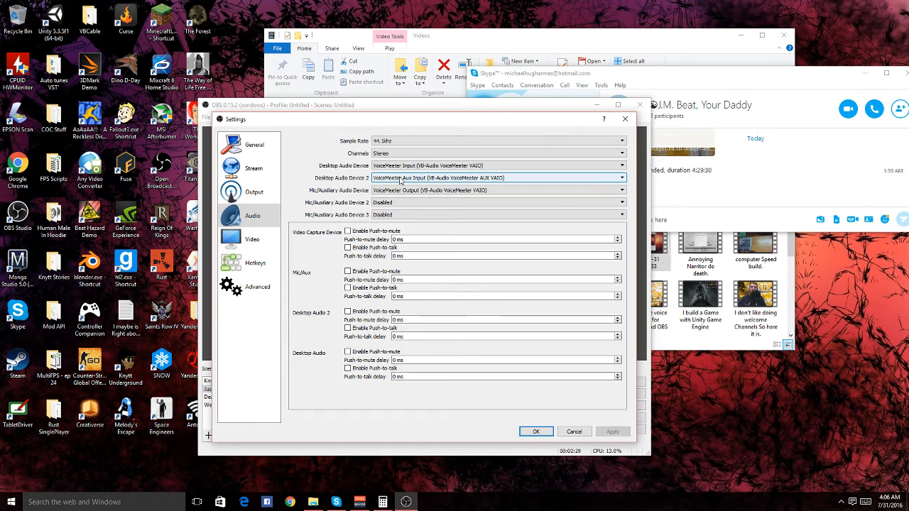
{"action": "left_click", "coordinate": [497, 178]}
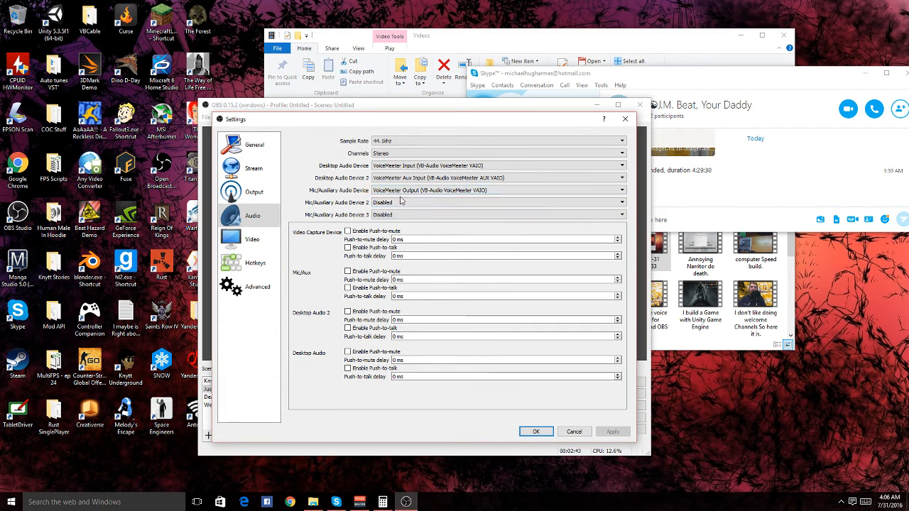
{"action": "left_click", "coordinate": [498, 191]}
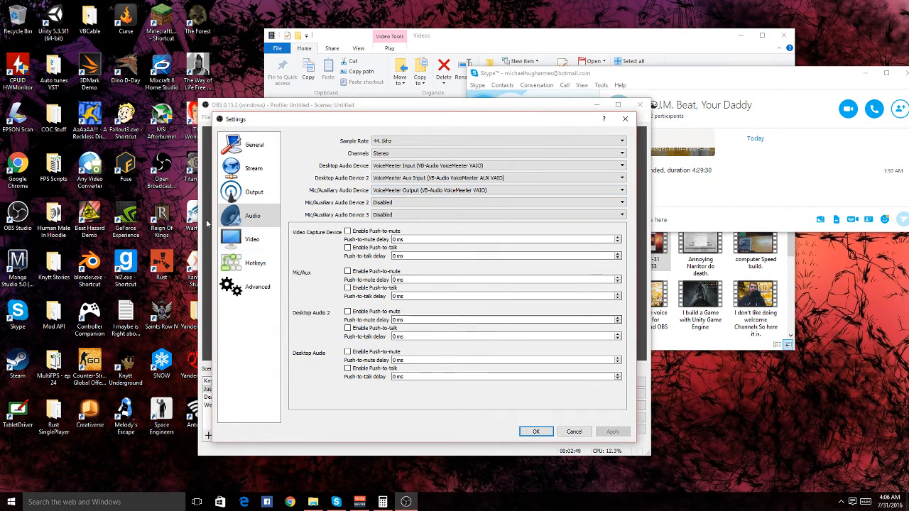
{"action": "left_click", "coordinate": [254, 263]}
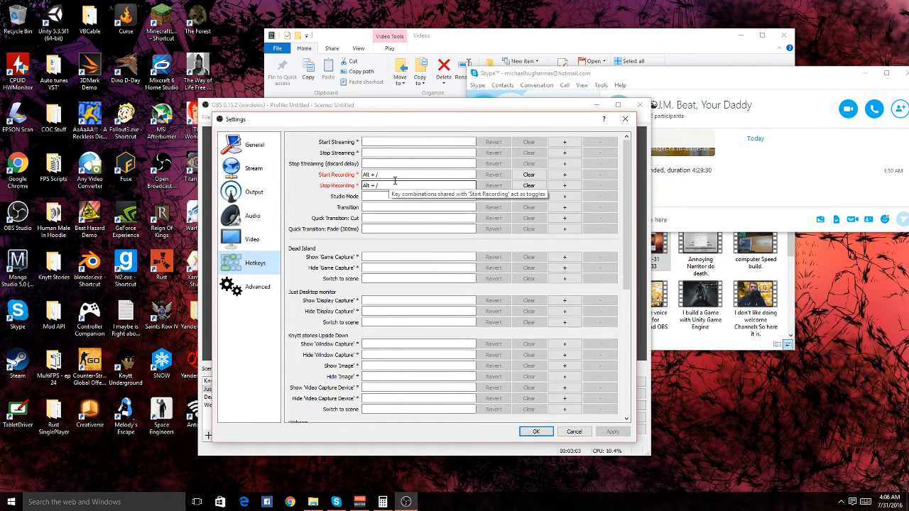
Assign mute/unmute hotkeys to Desktop Audio 2 and Mic/Aux, then save and close the settings.
{"action": "scroll", "scroll_direction": "down", "scroll_amount": 3}
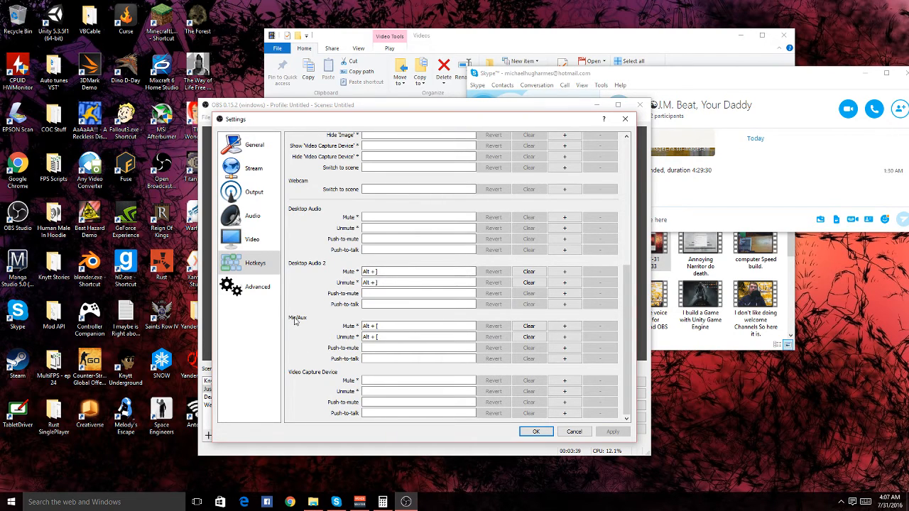
{"action": "left_click", "coordinate": [419, 326]}
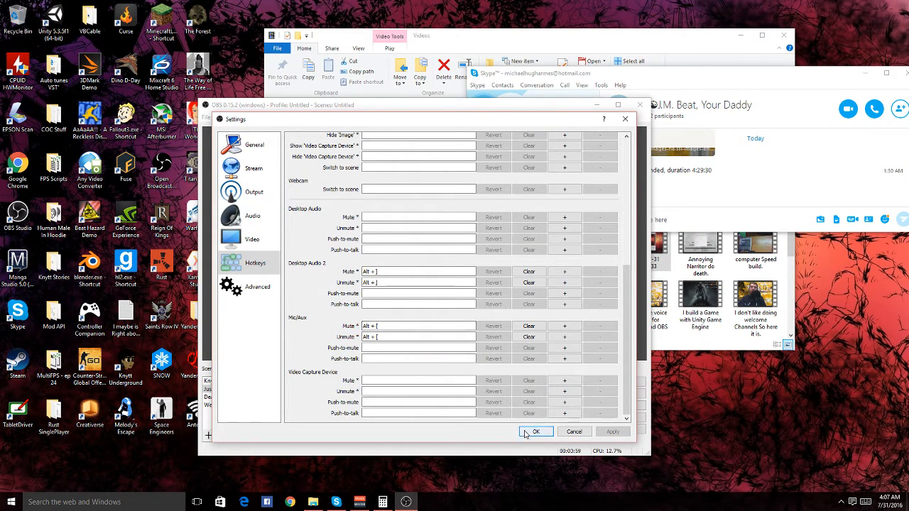
{"action": "left_click", "coordinate": [537, 432]}
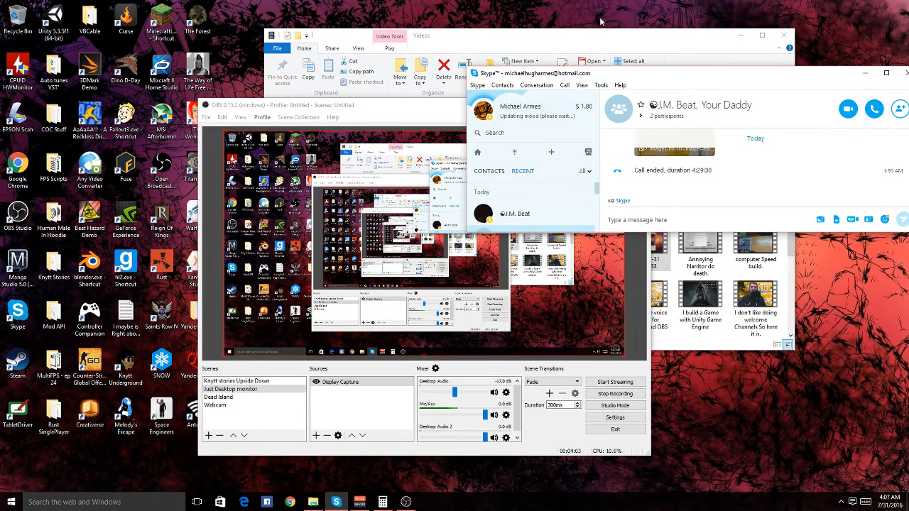
Return to Skype's Audio settings and play the Check speakers test sound through VoiceMeeter Aux.
{"action": "left_click", "coordinate": [599, 86]}
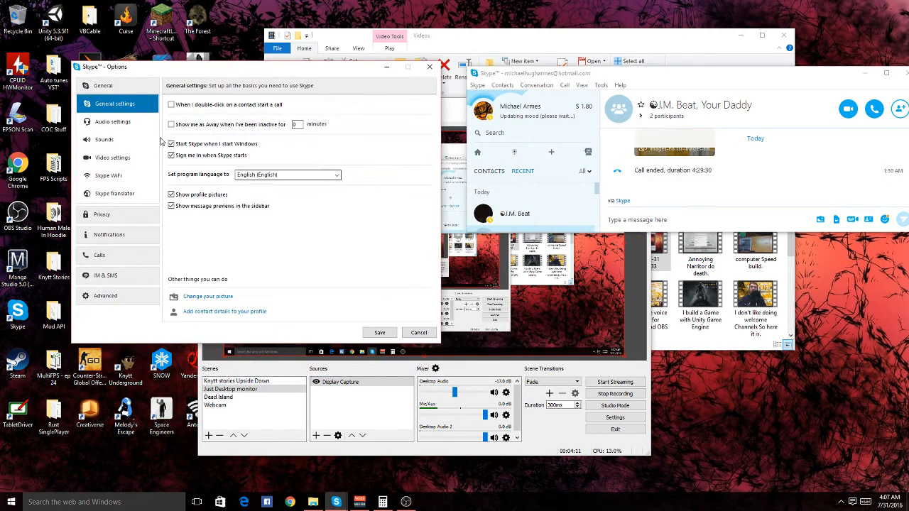
{"action": "left_click", "coordinate": [105, 139]}
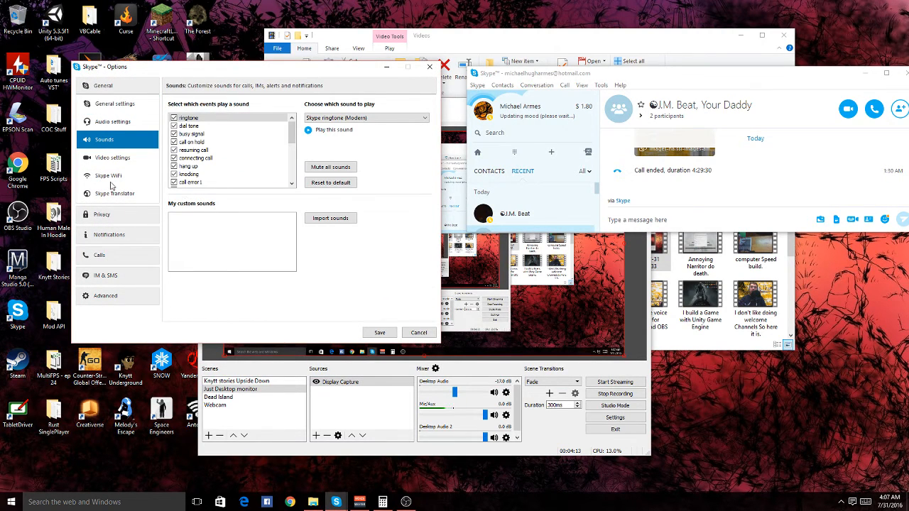
{"action": "left_click", "coordinate": [112, 122]}
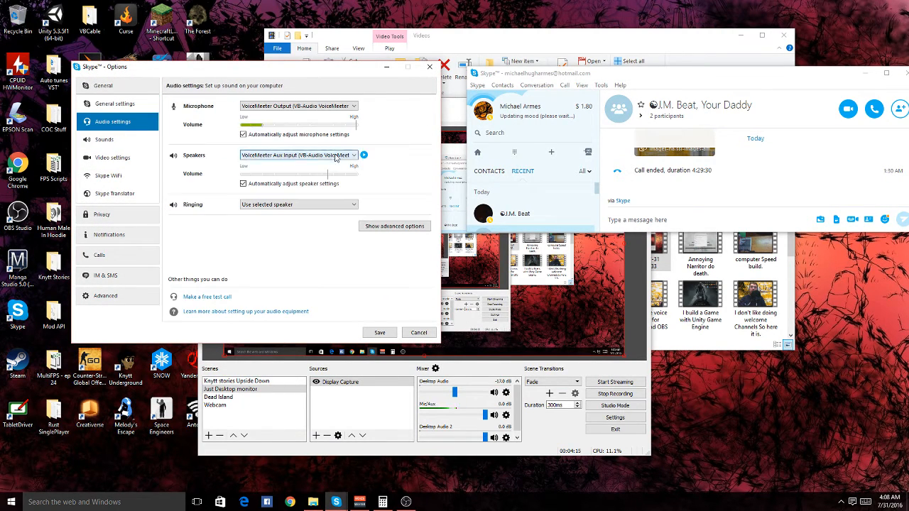
{"action": "mouse_move", "coordinate": [363, 155]}
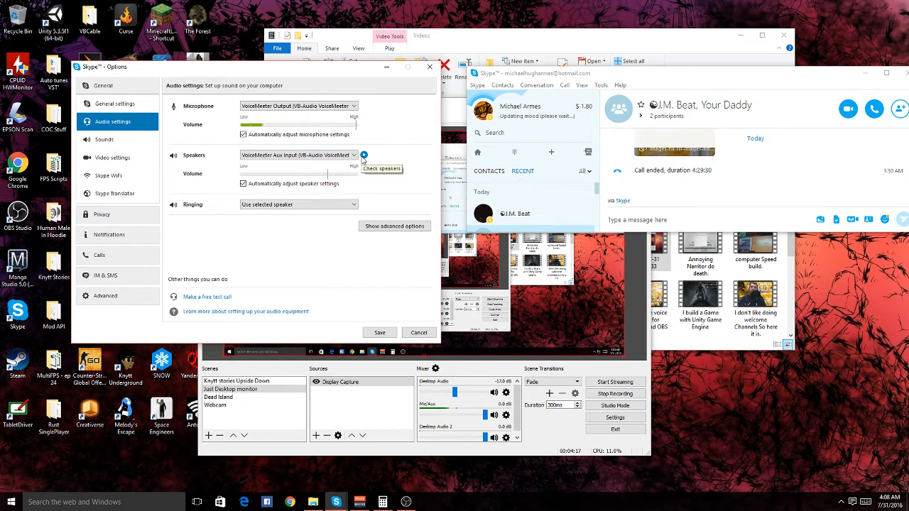
{"action": "mouse_move", "coordinate": [409, 227]}
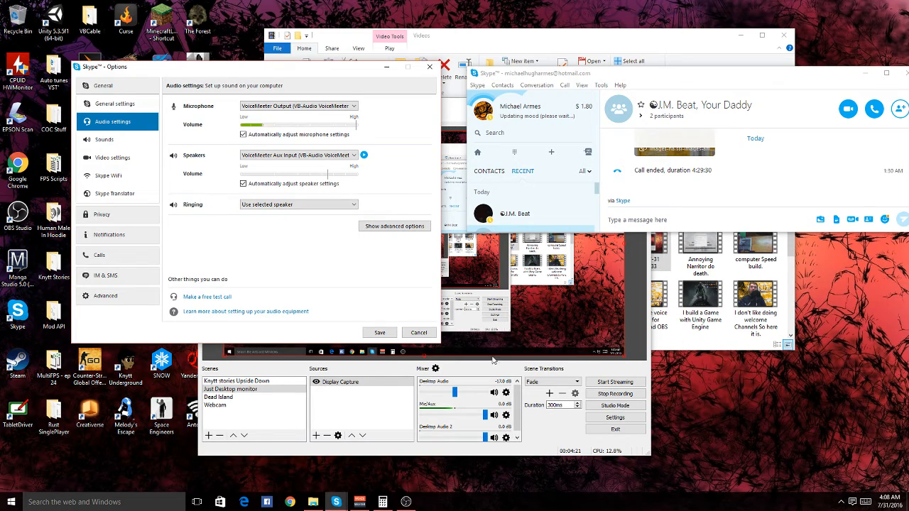
{"action": "mouse_move", "coordinate": [363, 154]}
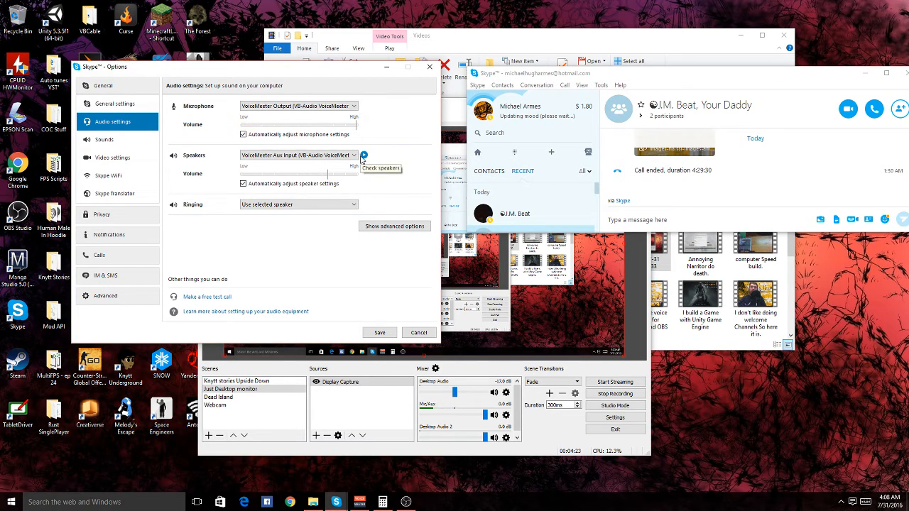
{"action": "left_click", "coordinate": [363, 155]}
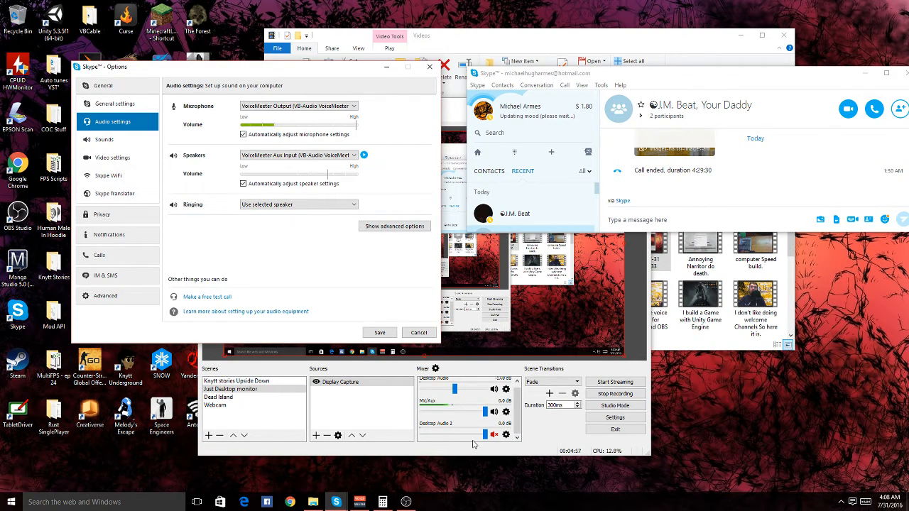
Mute the Desktop Audio 2 track in the OBS mixer via its speaker icon.
{"action": "left_click", "coordinate": [494, 435]}
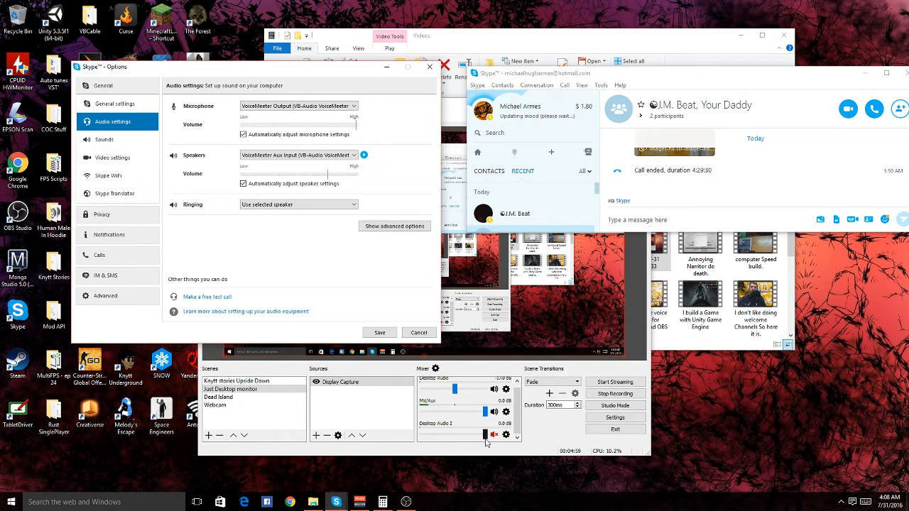